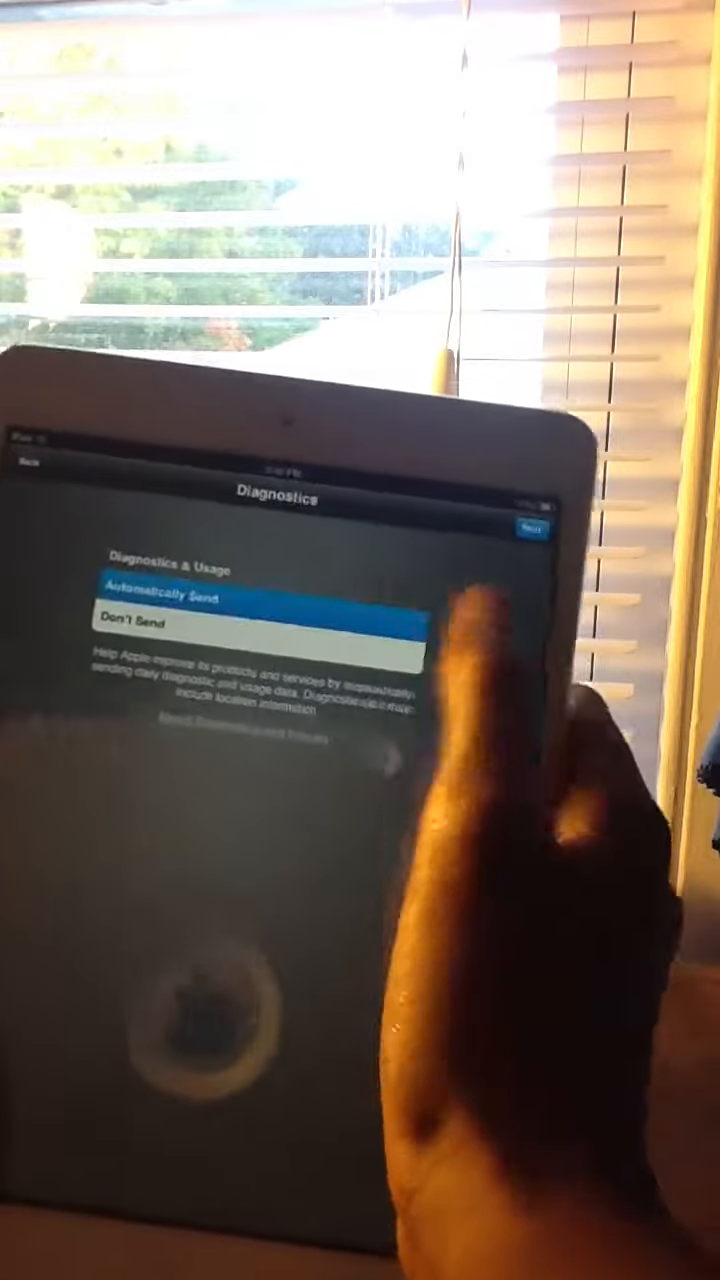
- Confirm the Diagnostics choice and finish setup with Start Using iPad to reach the home screen
{"action": "left_click", "coordinate": [536, 528]}
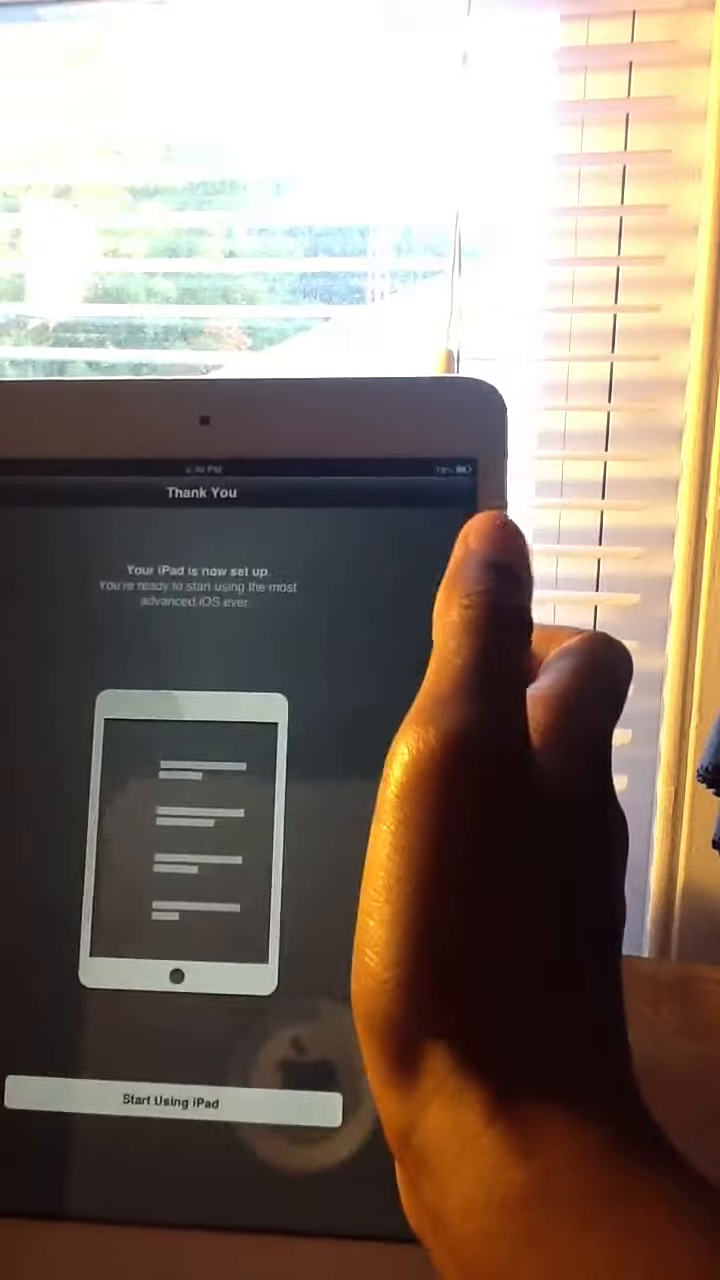
{"action": "left_click", "coordinate": [178, 1104]}
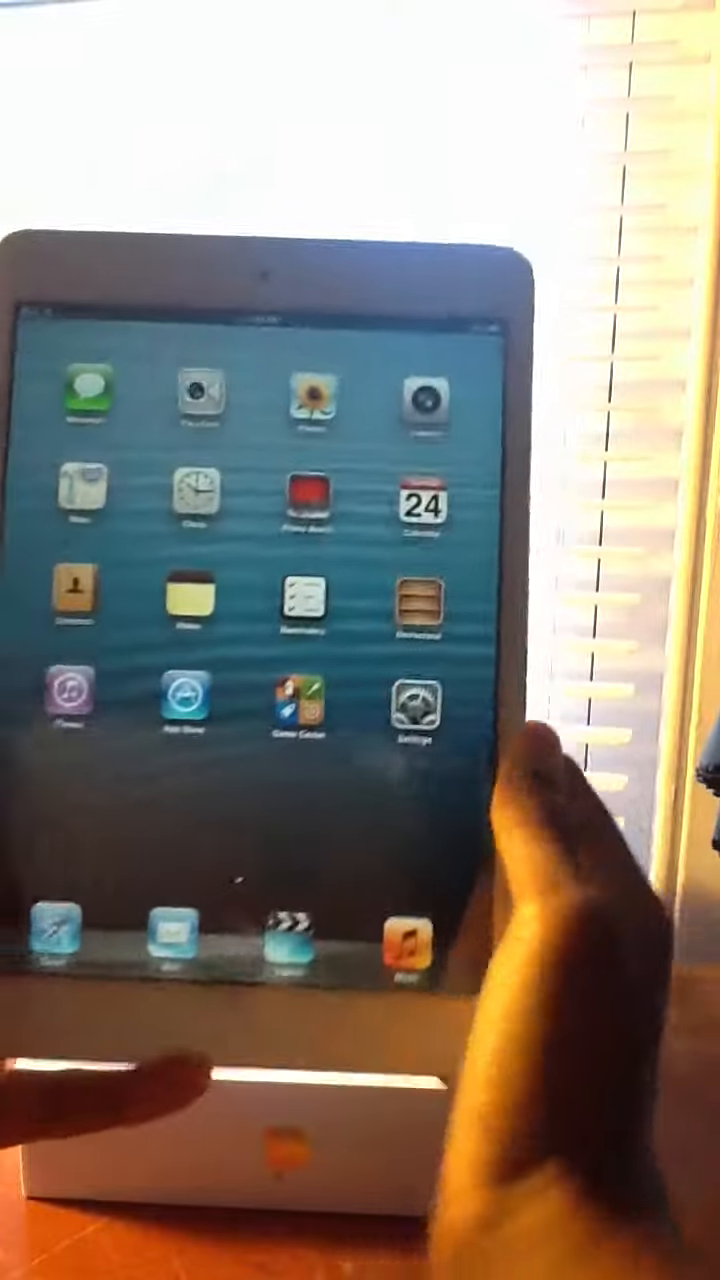